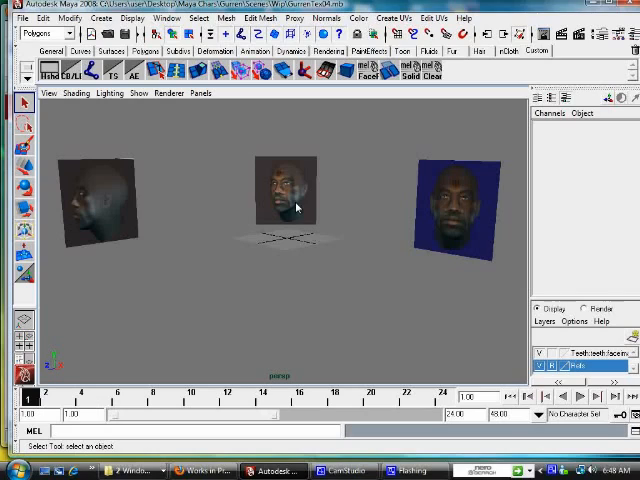
{"action": "mouse_move", "coordinate": [213, 187]}
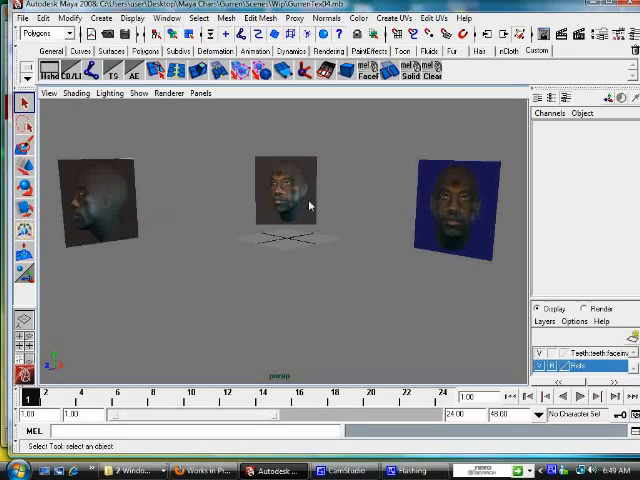
{"action": "mouse_move", "coordinate": [318, 268]}
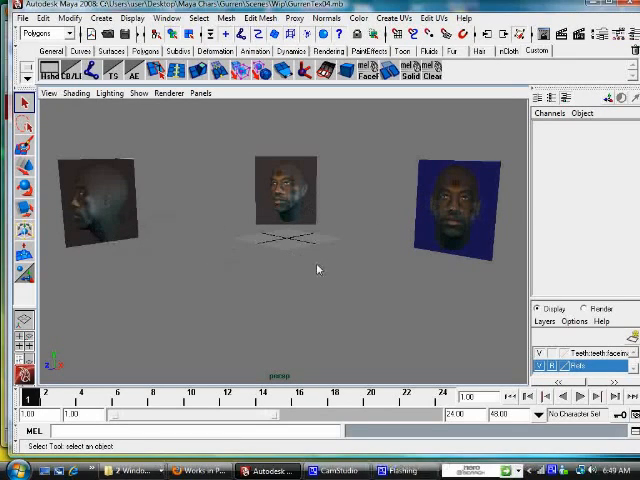
- Select the scene camera, browse the Modify menu, then bring up the Create menu
{"action": "left_click", "coordinate": [201, 93]}
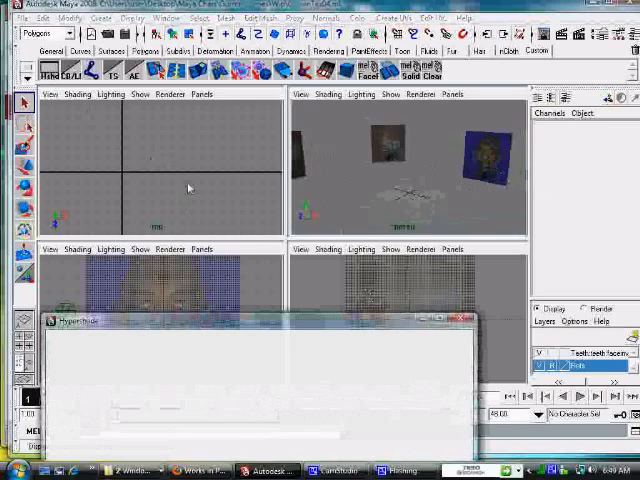
{"action": "mouse_move", "coordinate": [286, 323]}
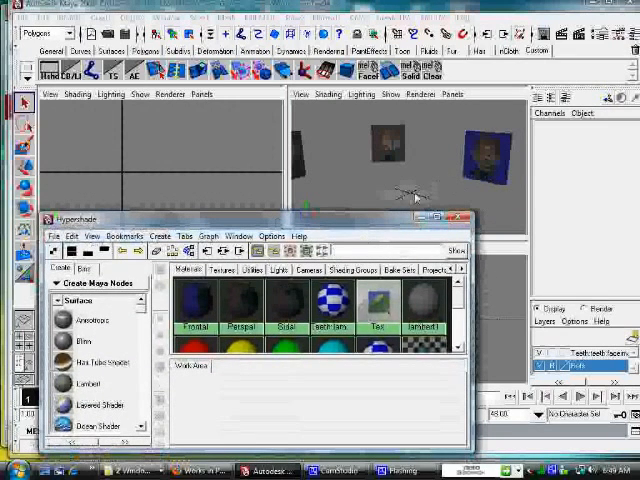
{"action": "mouse_move", "coordinate": [195, 305]}
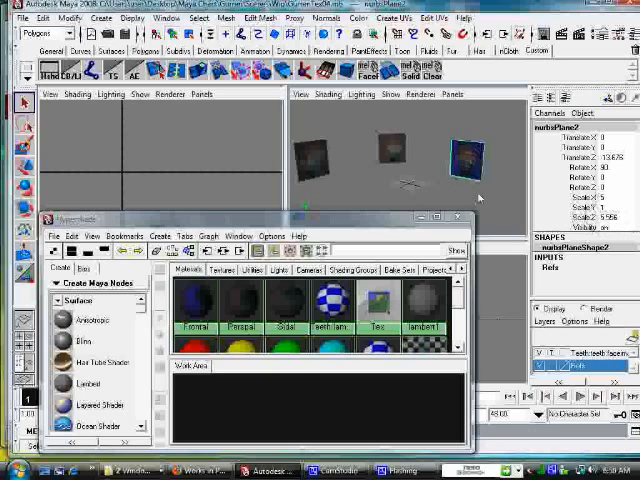
{"action": "mouse_move", "coordinate": [243, 325]}
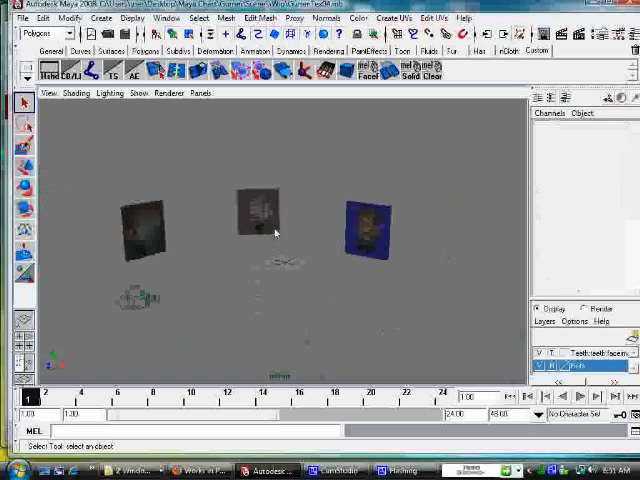
{"action": "mouse_move", "coordinate": [343, 296]}
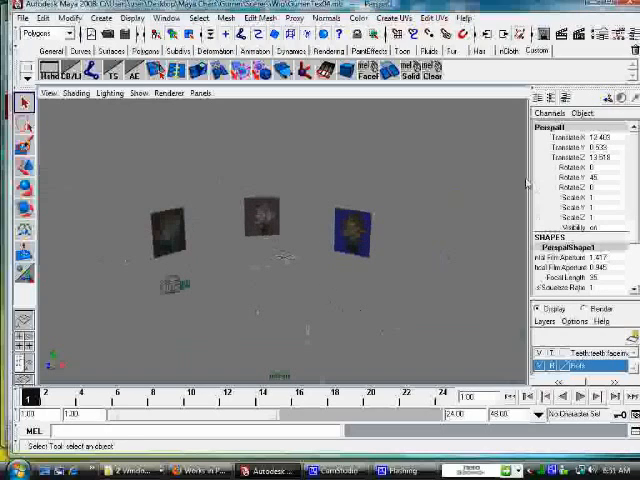
{"action": "mouse_move", "coordinate": [370, 340]}
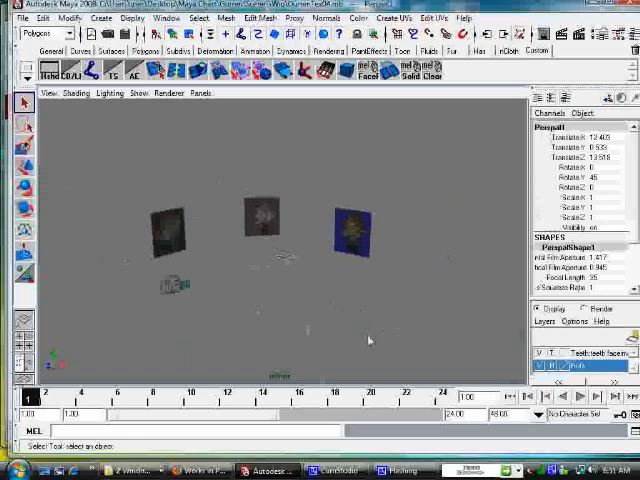
{"action": "mouse_move", "coordinate": [356, 295]}
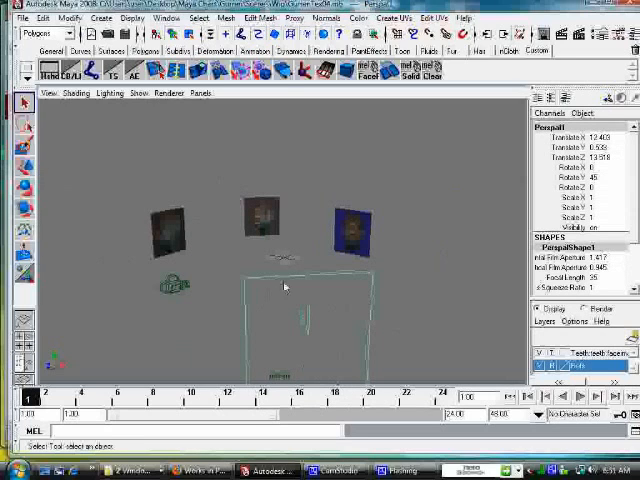
{"action": "left_click", "coordinate": [72, 18]}
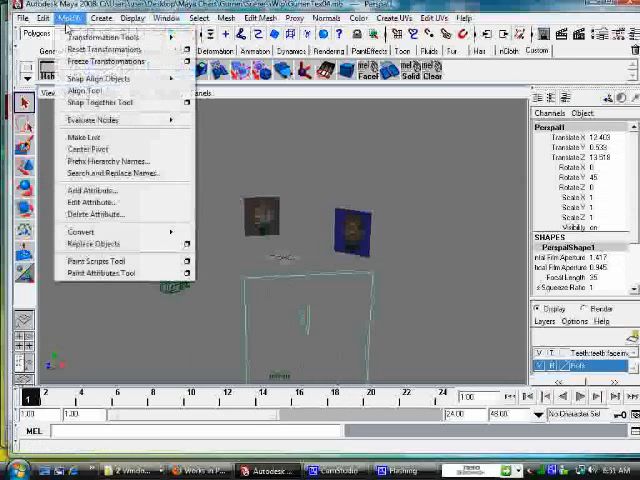
{"action": "left_click", "coordinate": [102, 18]}
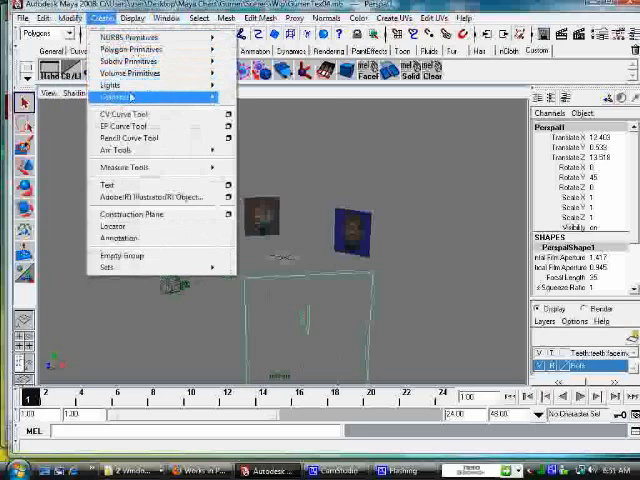
{"action": "mouse_move", "coordinate": [113, 97]}
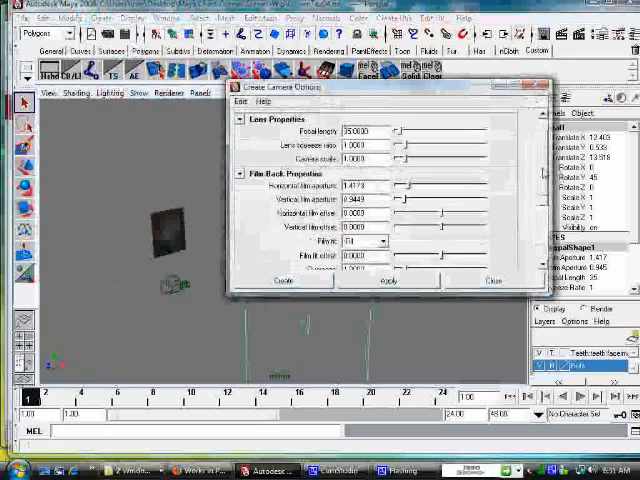
- Scroll through the Create Camera Options dialog's lens and film-back settings
{"action": "scroll", "scroll_direction": "down", "scroll_amount": 3}
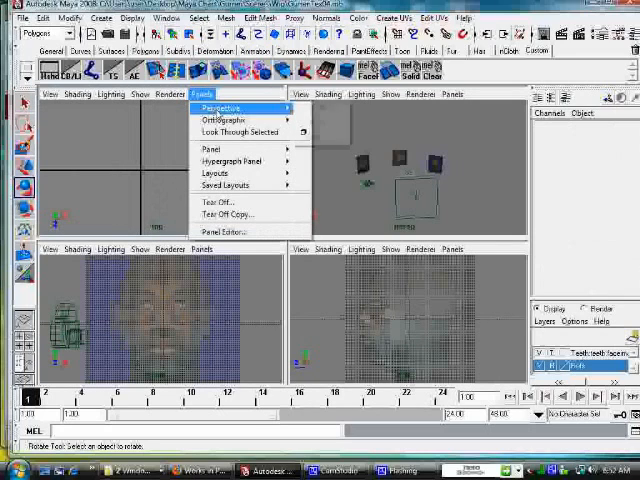
{"action": "mouse_move", "coordinate": [230, 119]}
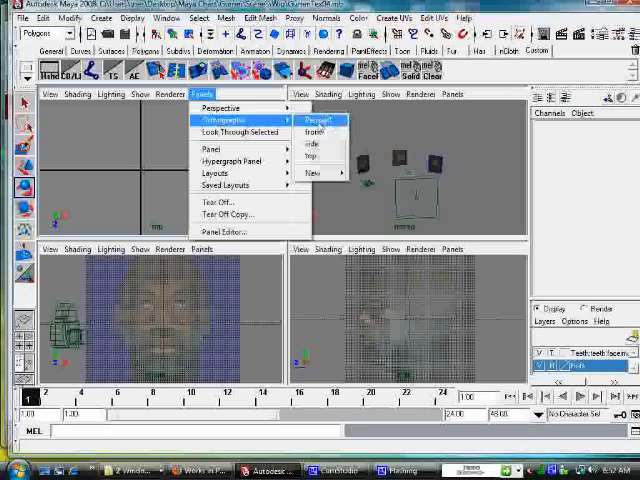
- Set the top-left view to the front camera and pull up the Display menu
{"action": "left_click", "coordinate": [311, 131]}
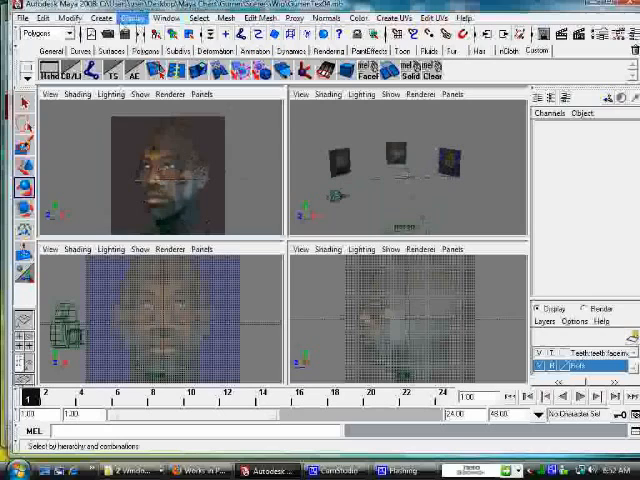
{"action": "left_click", "coordinate": [101, 18]}
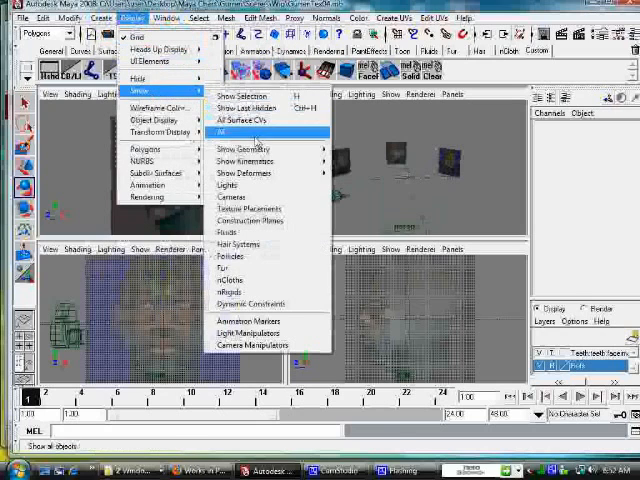
- Unhide all objects with Display > Show > All so the head appears
{"action": "left_click", "coordinate": [231, 131]}
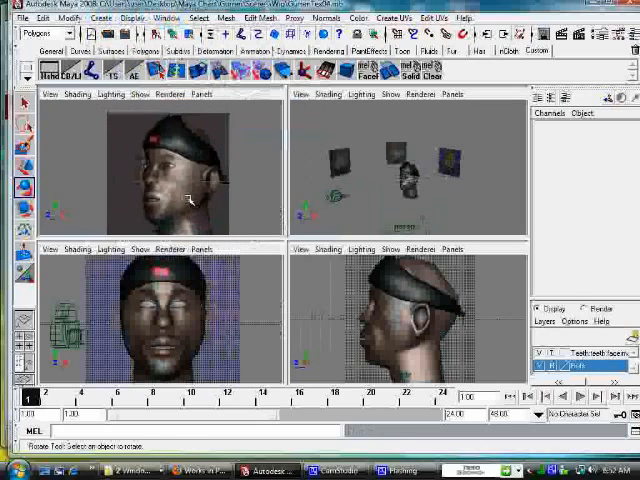
{"action": "left_click", "coordinate": [79, 94]}
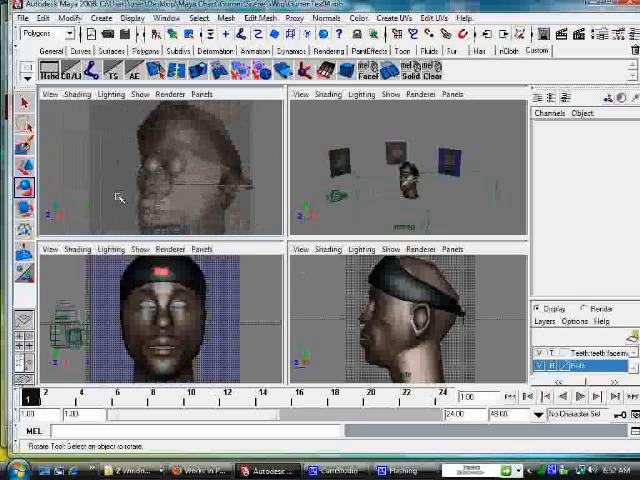
{"action": "mouse_move", "coordinate": [110, 163]}
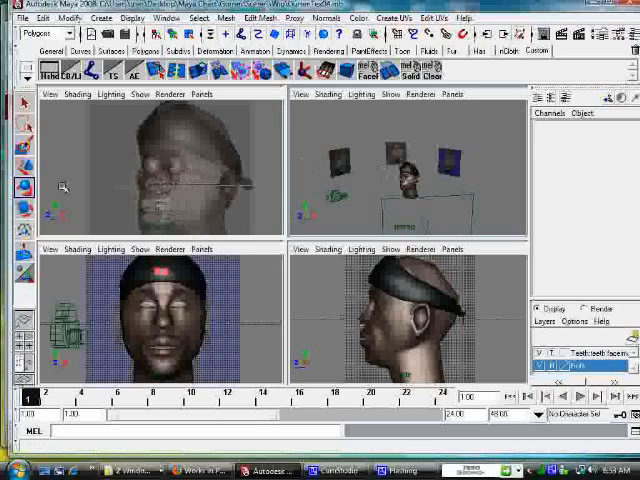
{"action": "mouse_move", "coordinate": [125, 182]}
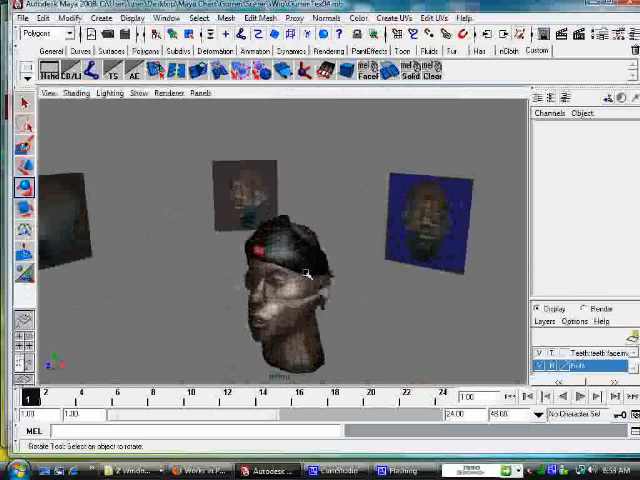
- Orbit around the textured head in the maximized perspective view
{"action": "left_click_drag", "start_coordinate": [310, 270], "coordinate": [375, 268]}
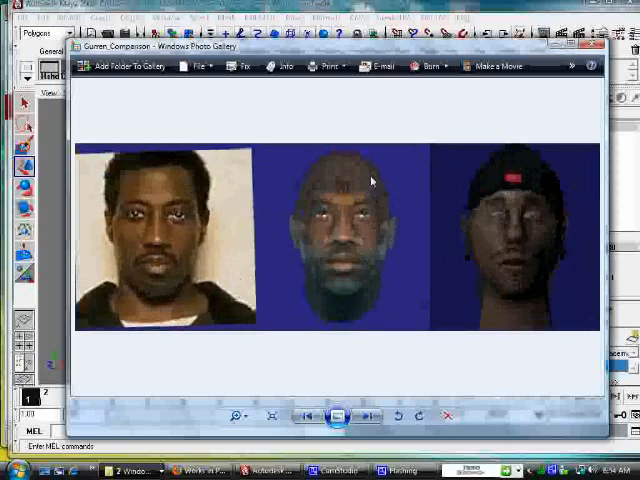
{"action": "mouse_move", "coordinate": [270, 283]}
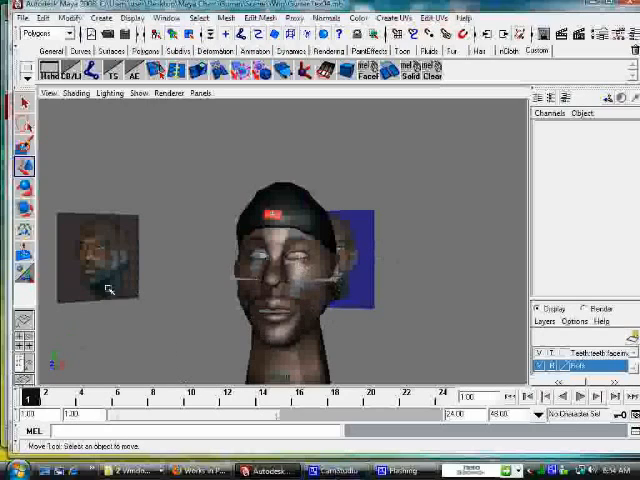
{"action": "mouse_move", "coordinate": [420, 279]}
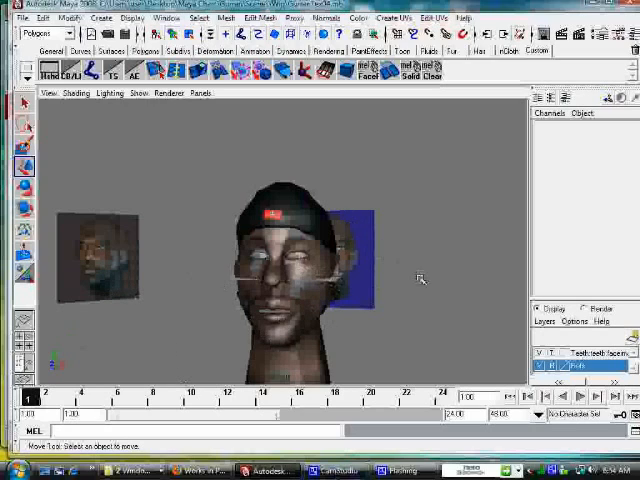